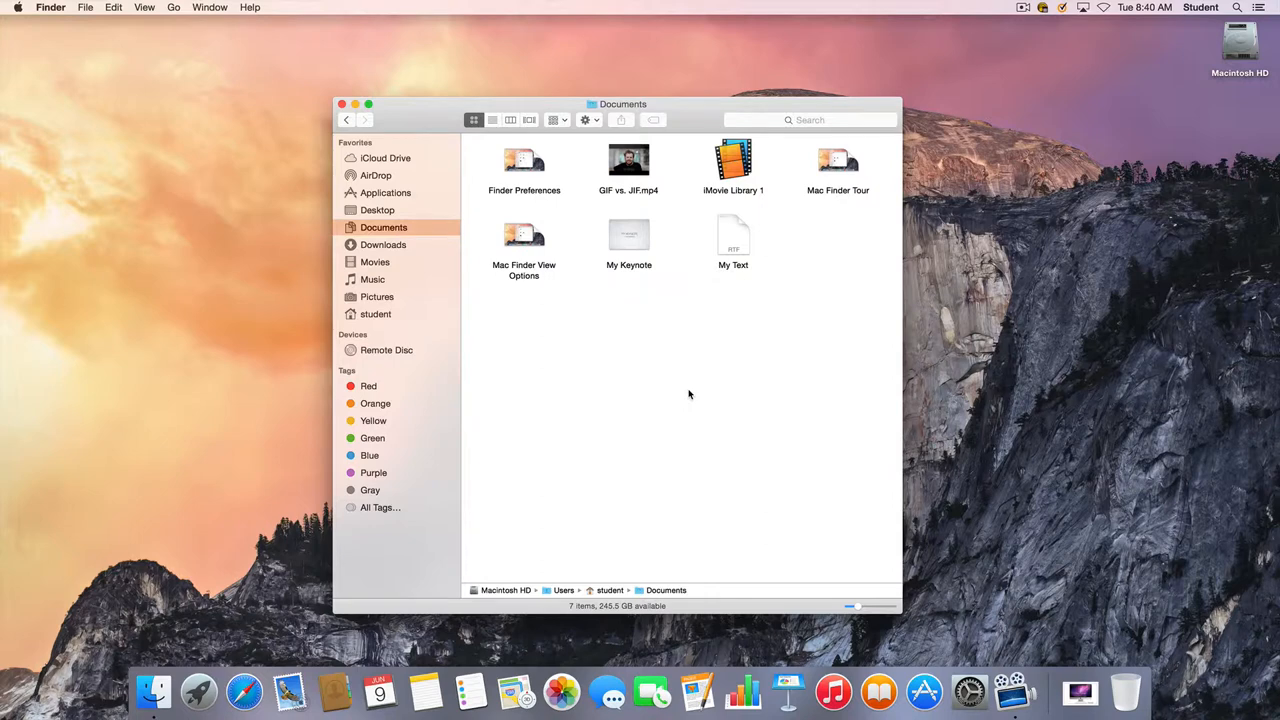
mouse_move(622, 323)
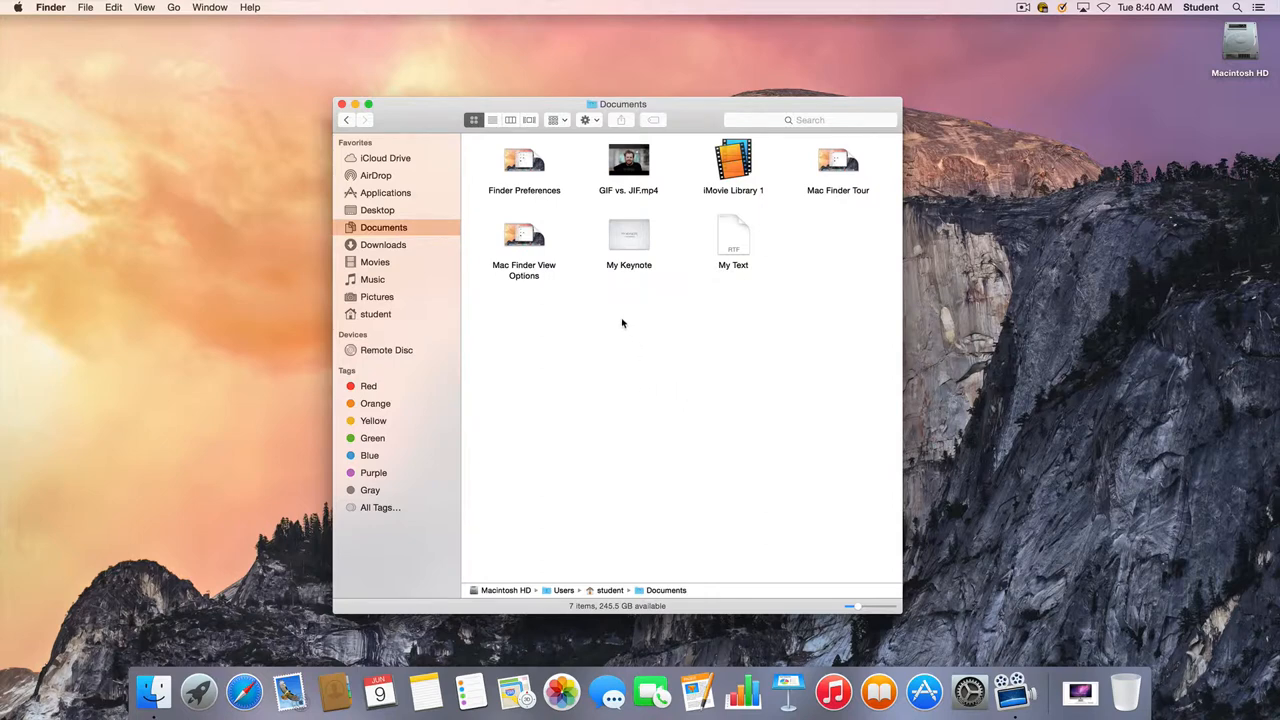
mouse_move(694, 323)
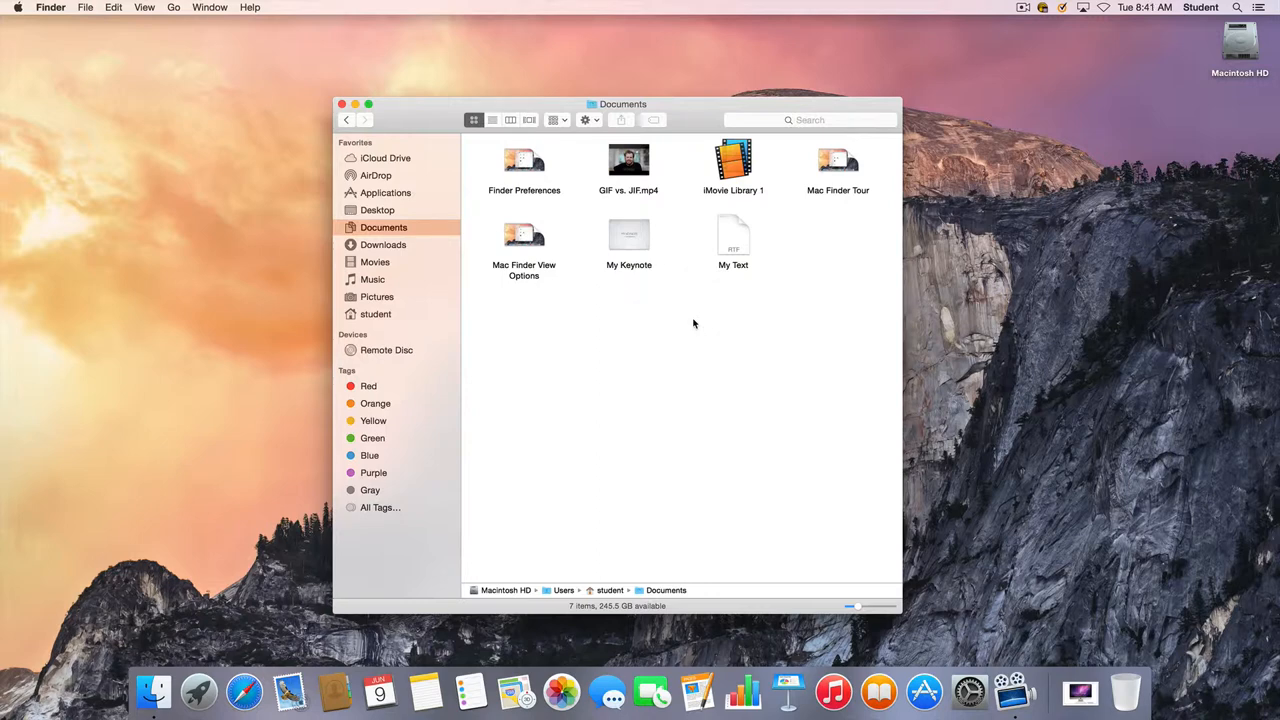
mouse_move(641, 215)
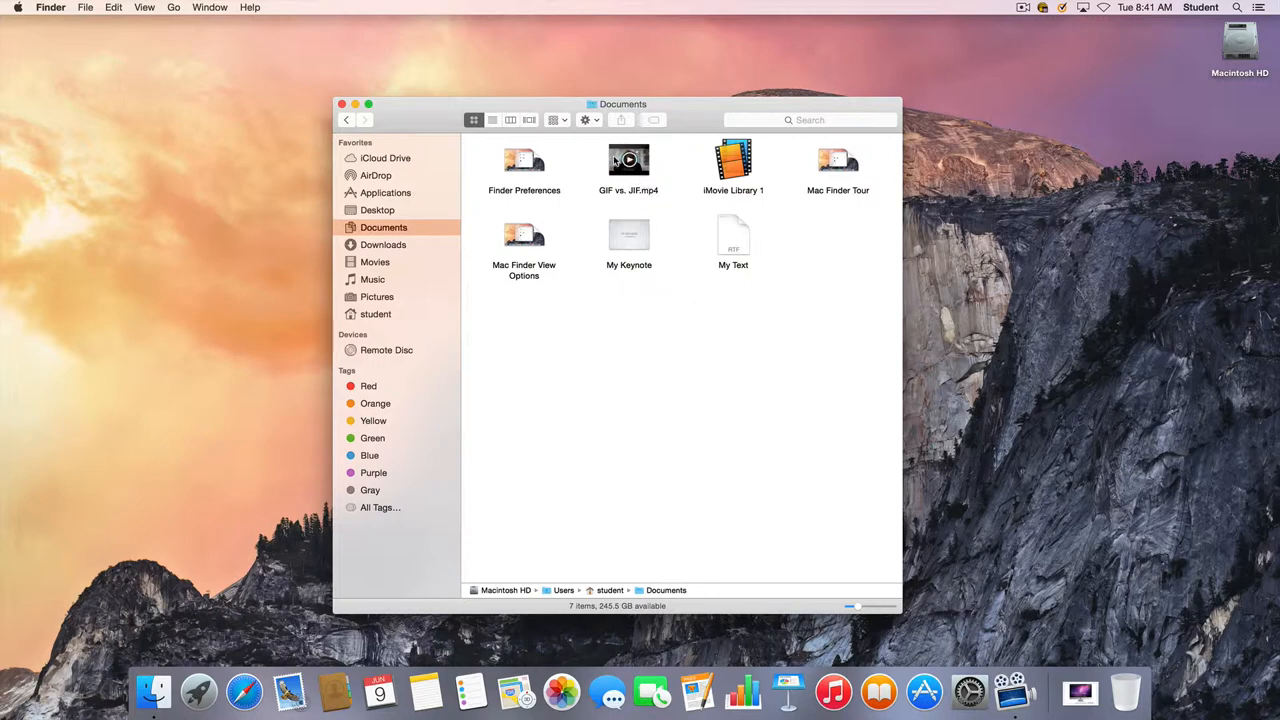
Move the GIF vs. JIF.mp4 video from Documents into the Movies folder.
left_click(628, 165)
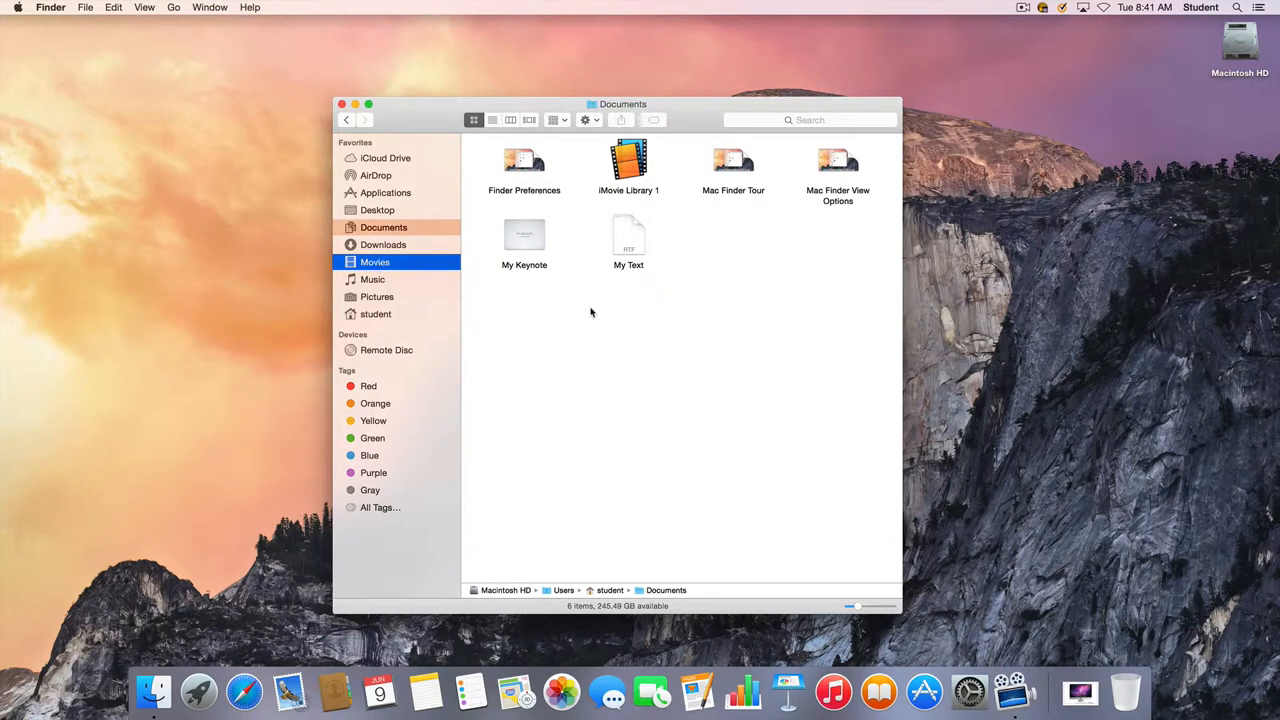
mouse_move(704, 329)
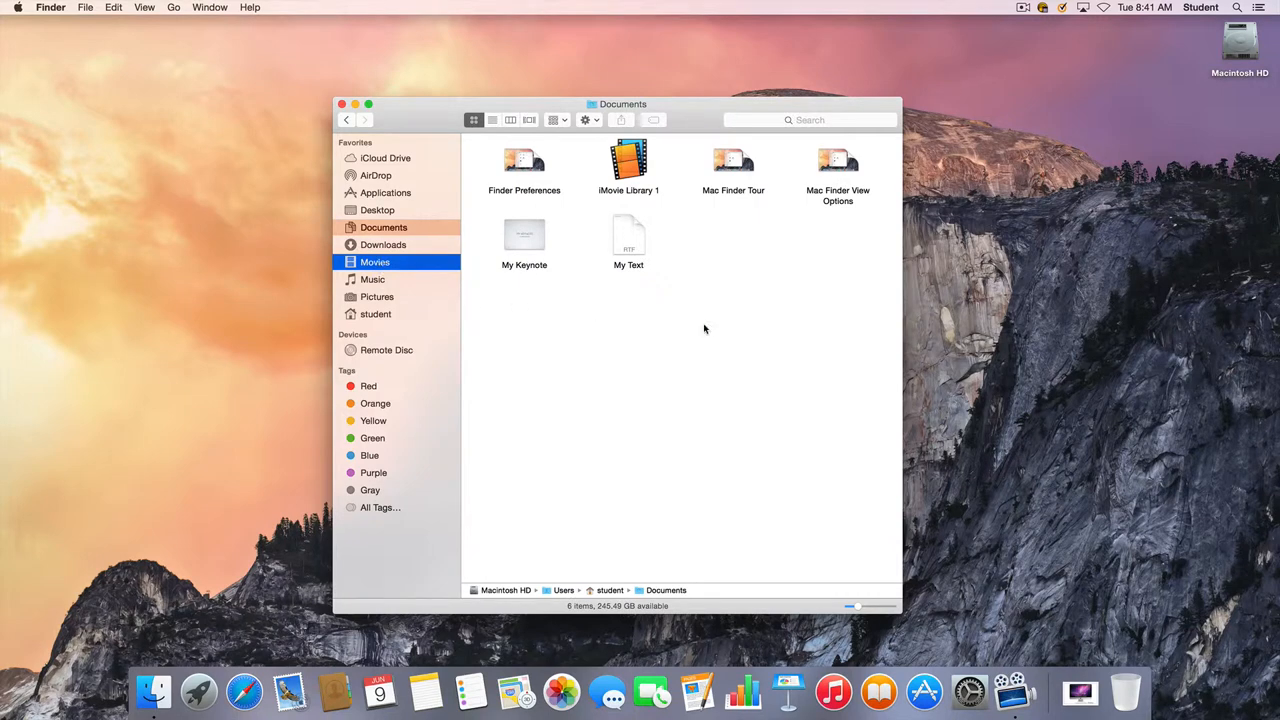
mouse_move(658, 349)
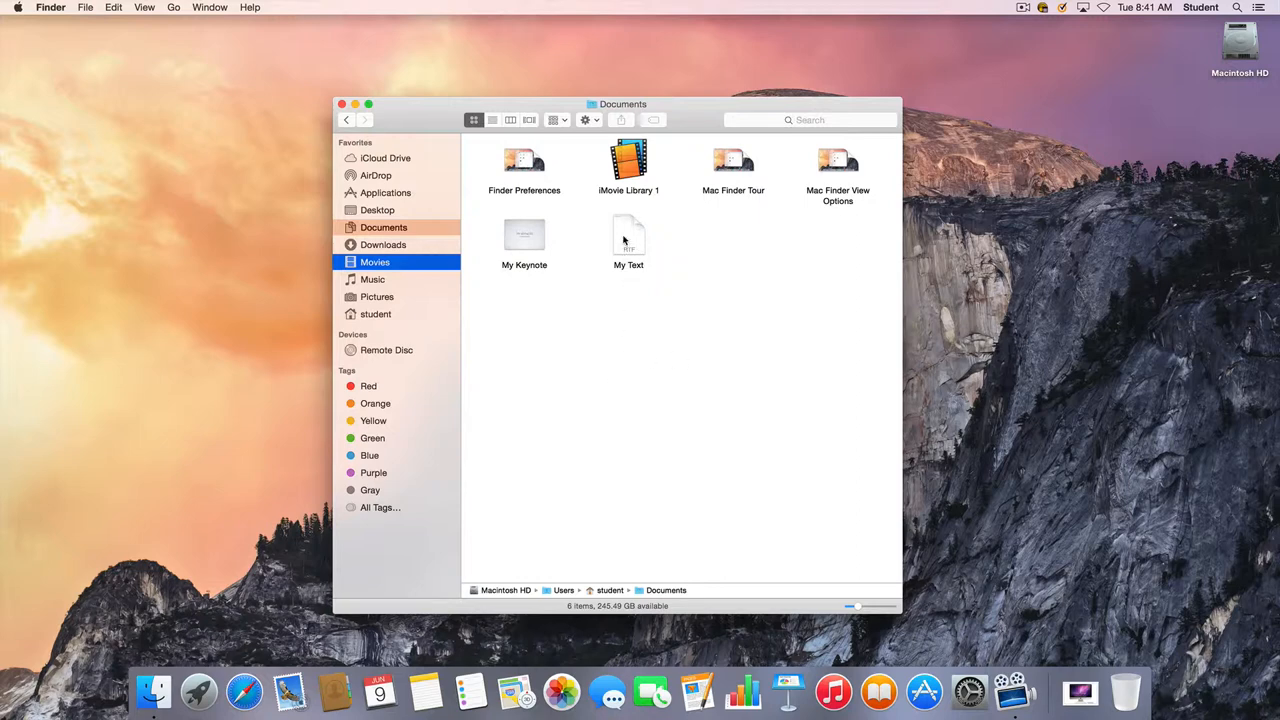
mouse_move(587, 326)
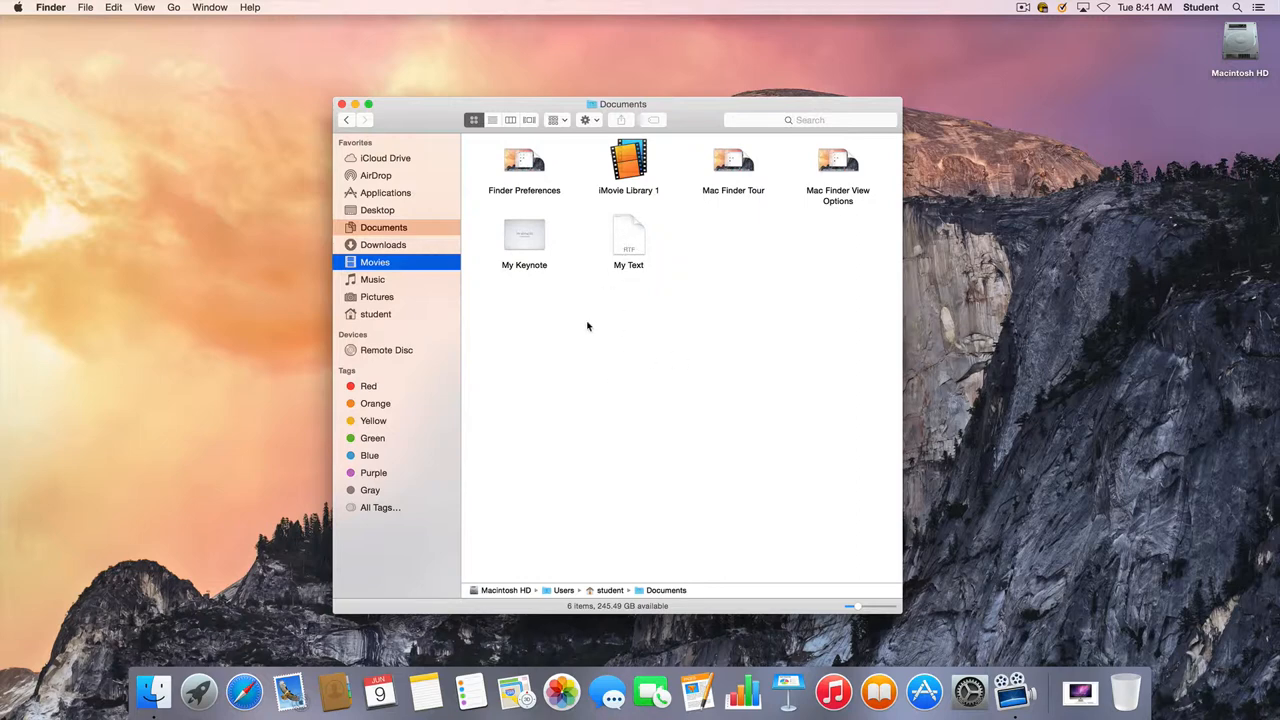
mouse_move(585, 323)
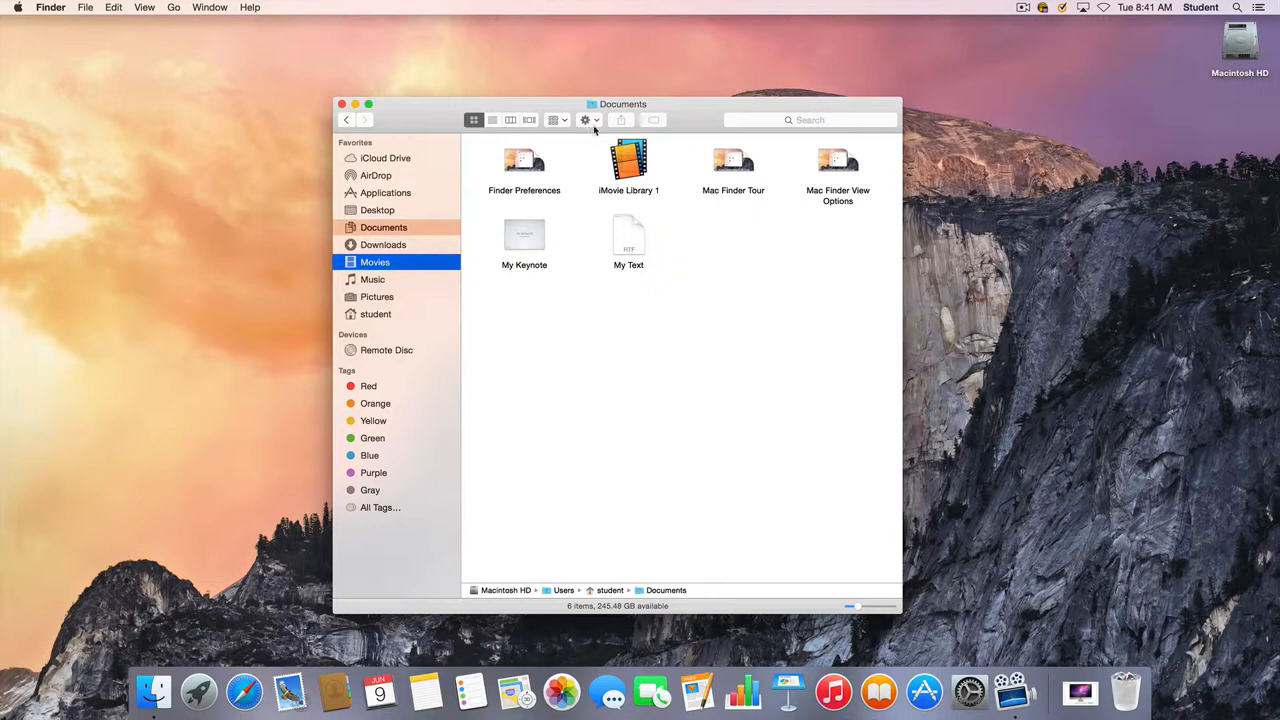
Create a new folder in Documents via the Action menu, named Presentations.
left_click(585, 120)
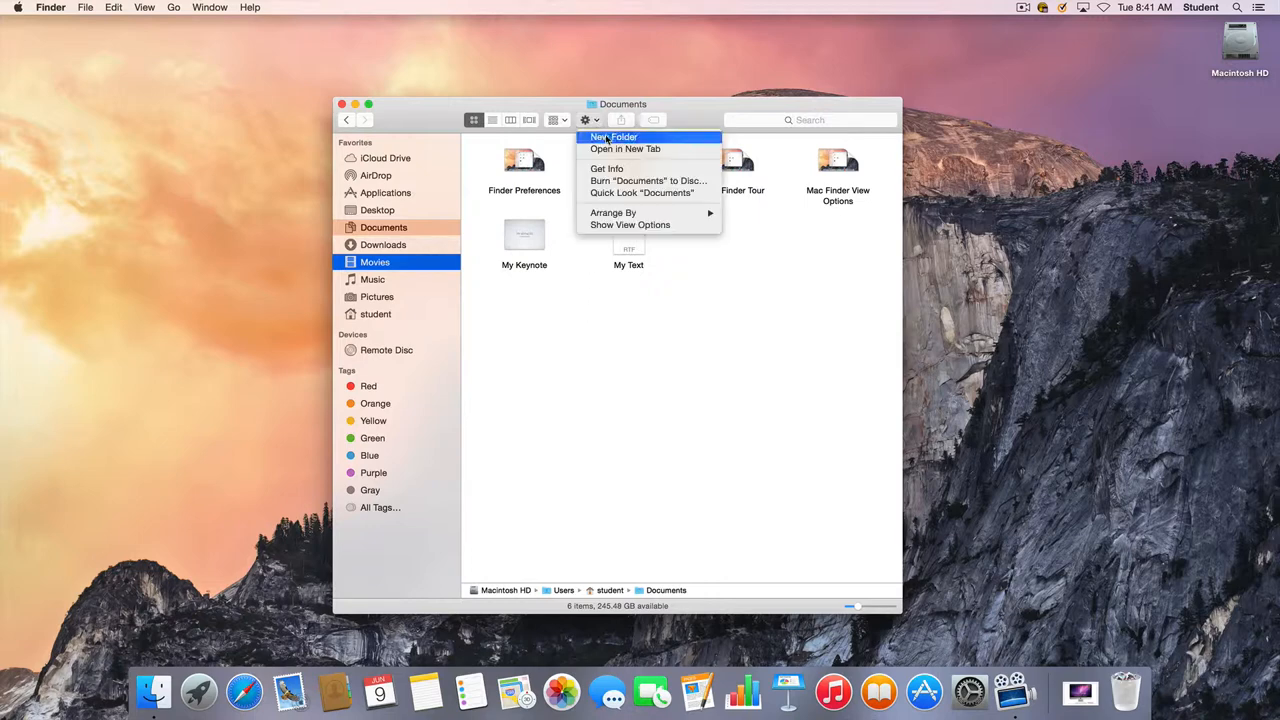
left_click(614, 137)
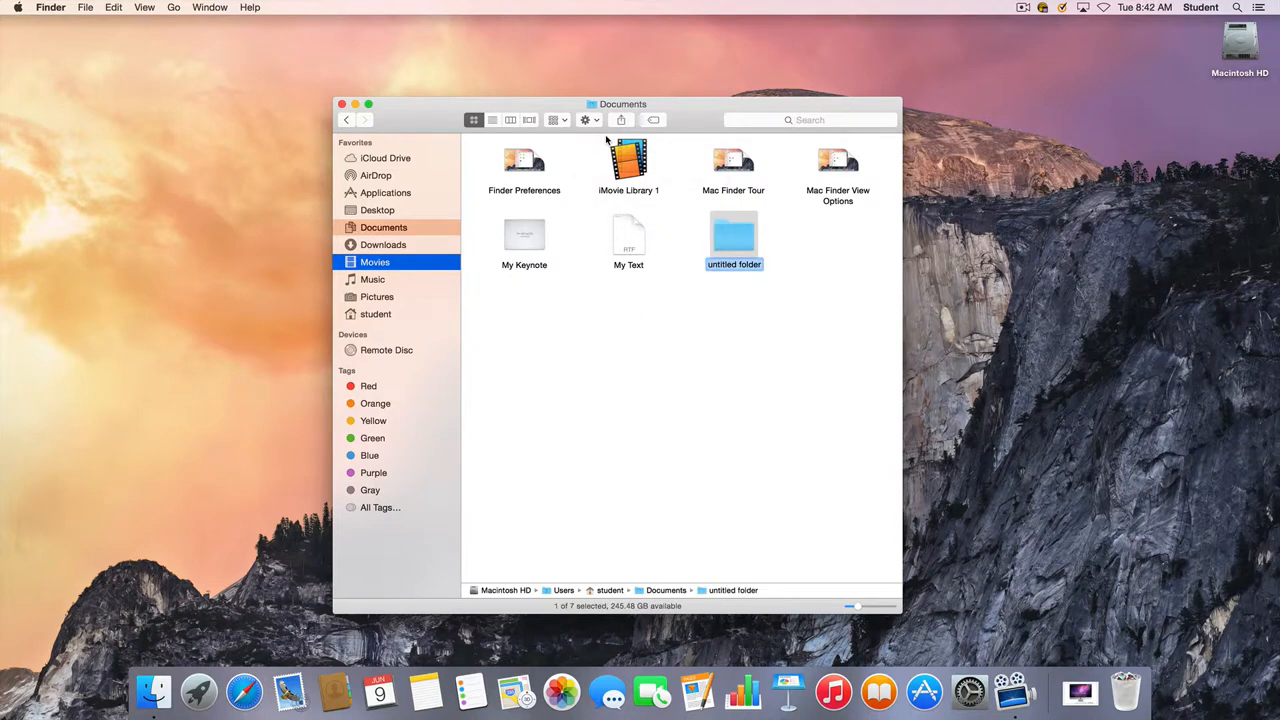
type("Presentations")
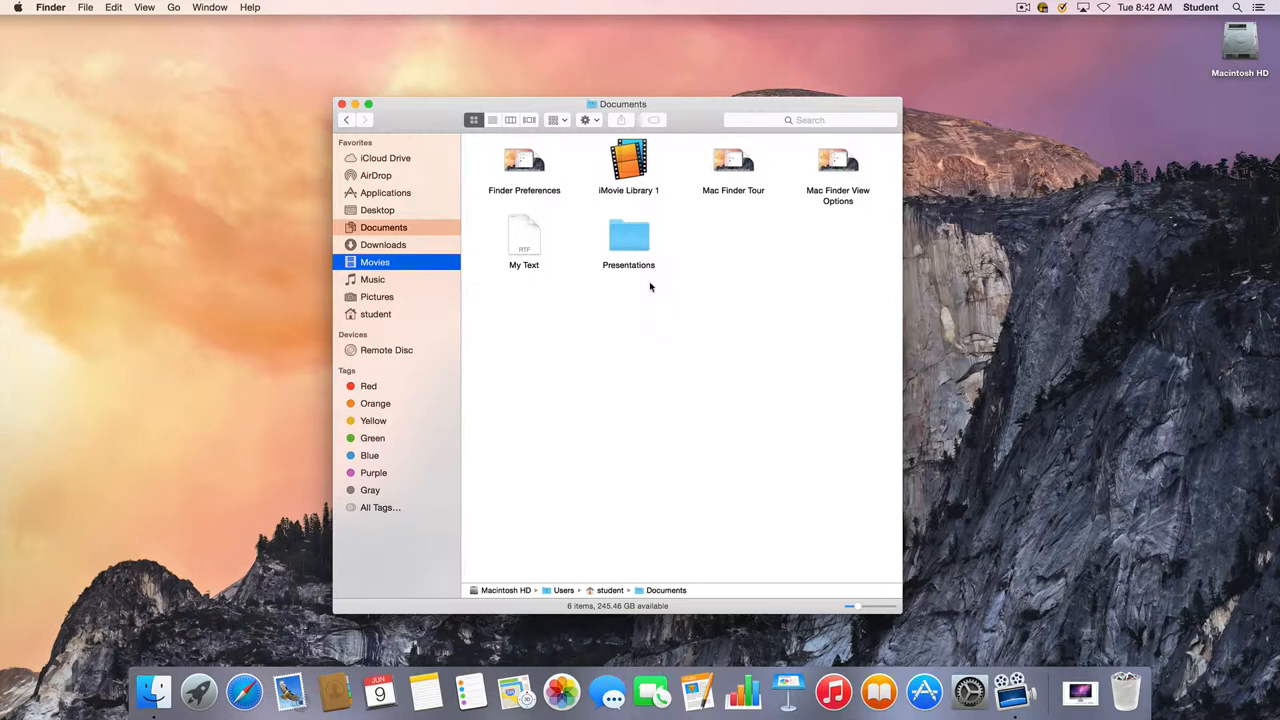
mouse_move(628, 238)
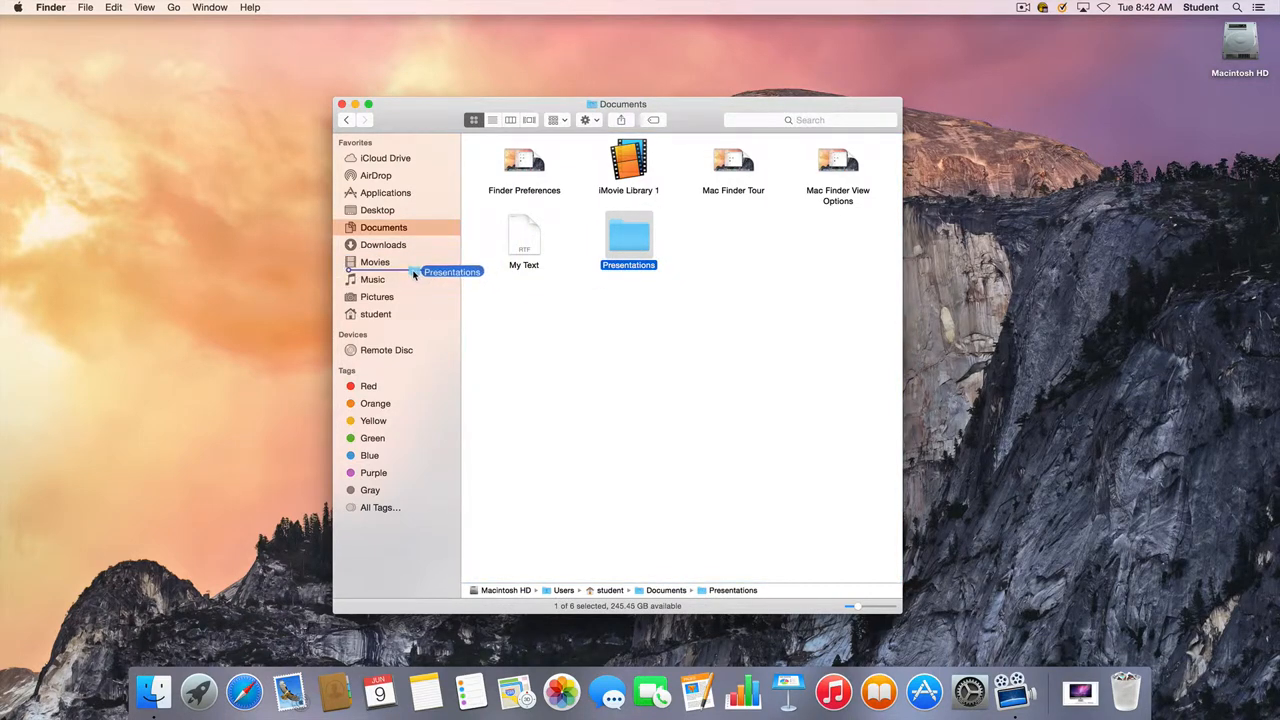
Add Presentations to sidebar Favorites and open it to show My Keynote.
left_click_drag(415, 272, 415, 238)
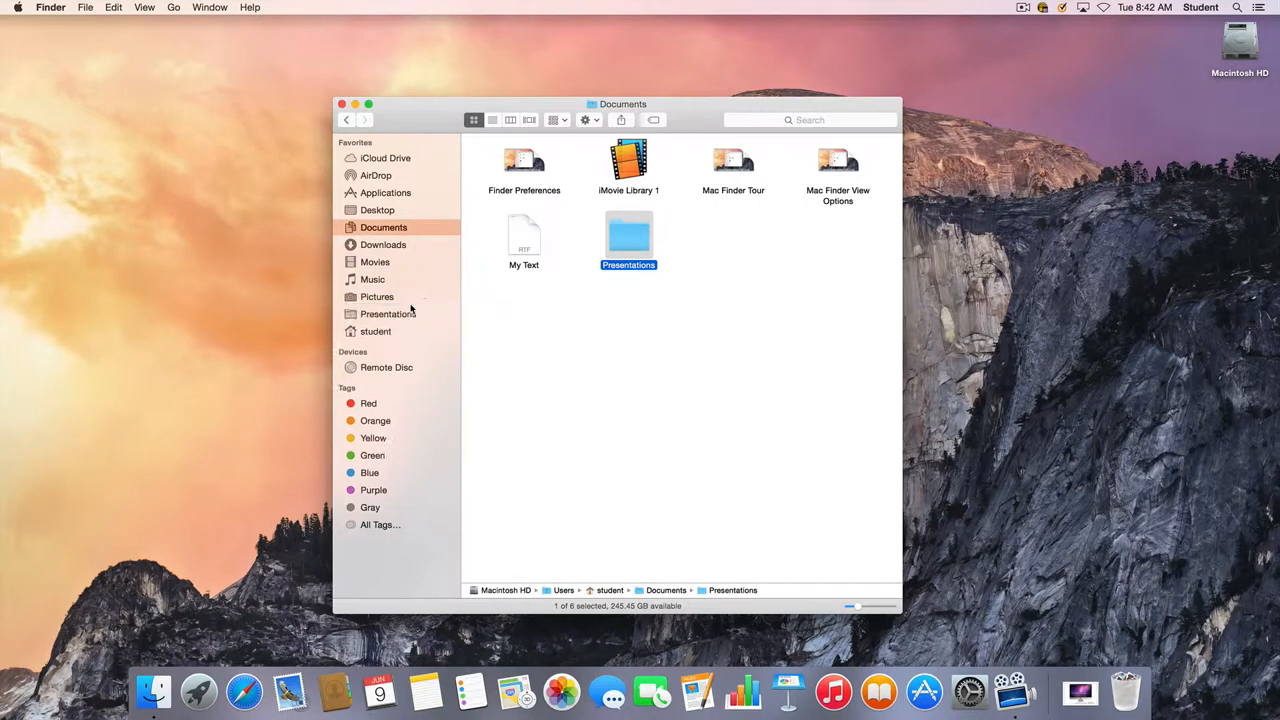
left_click(388, 314)
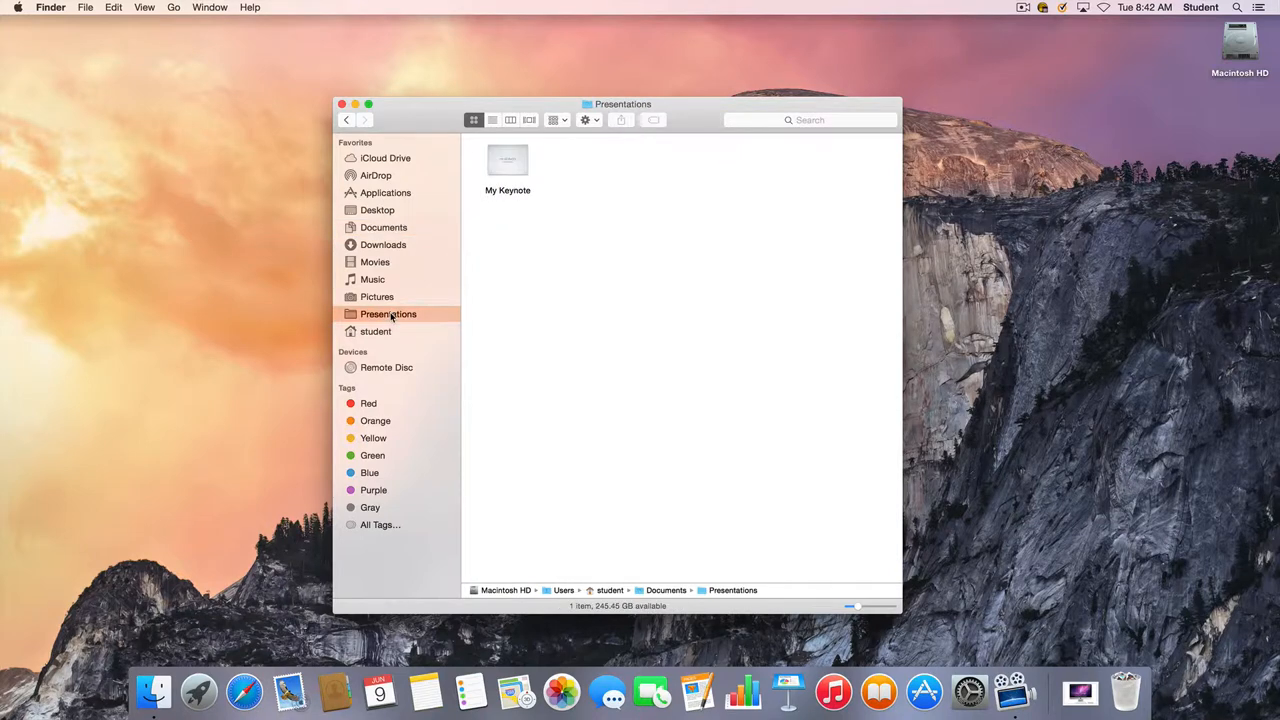